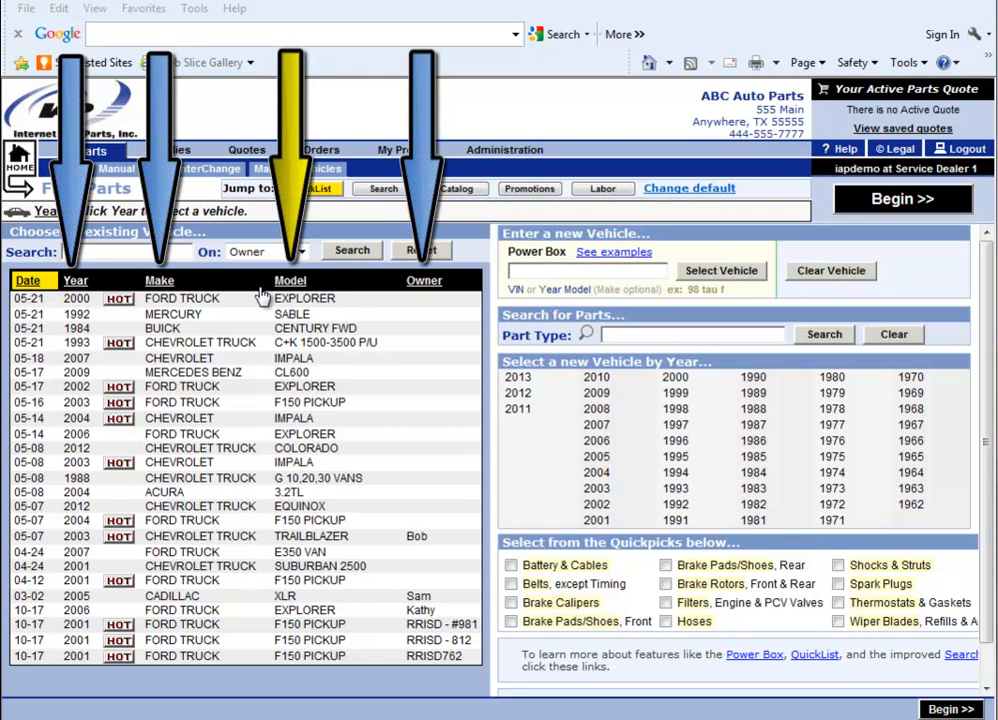
mouse_move(238, 290)
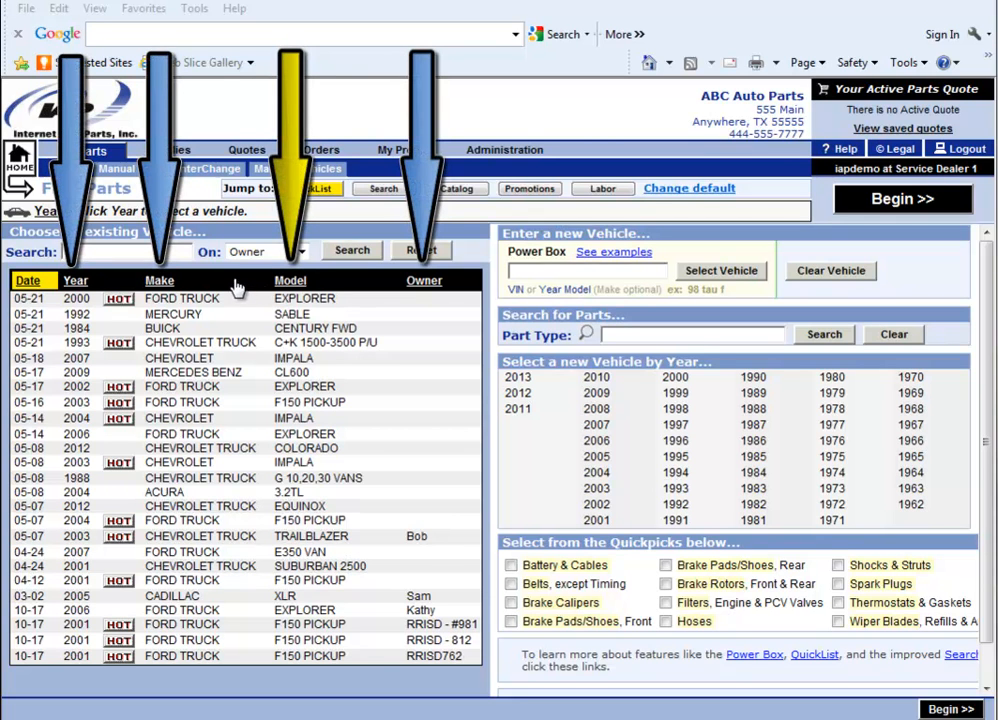
Step: Select a 2004 Honda CR-V as the vehicle
left_click(289, 280)
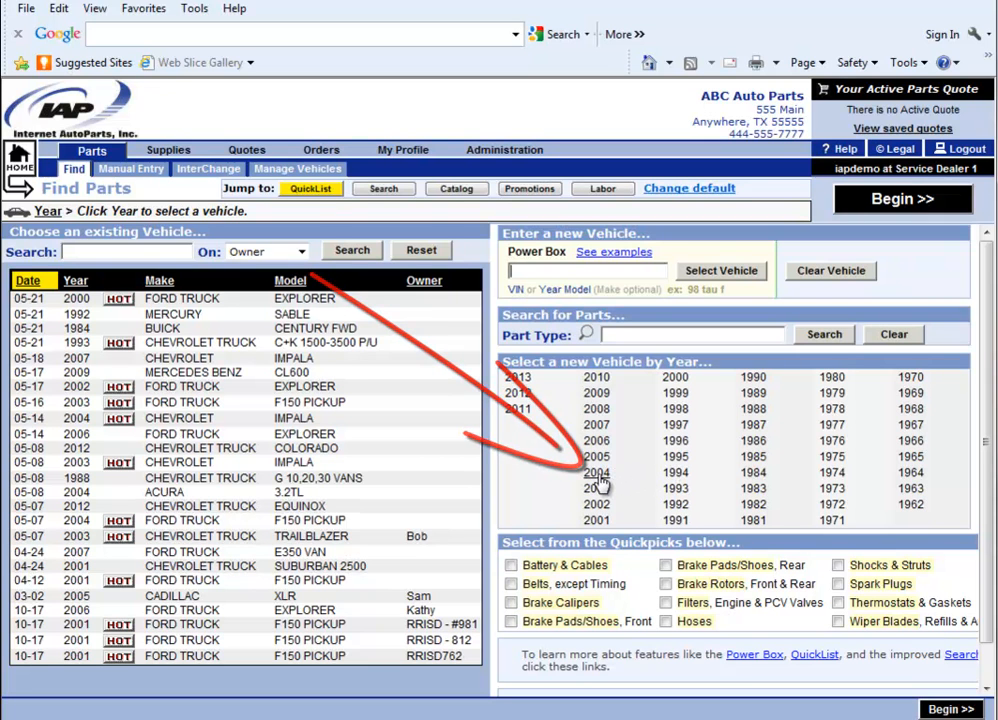
left_click(596, 472)
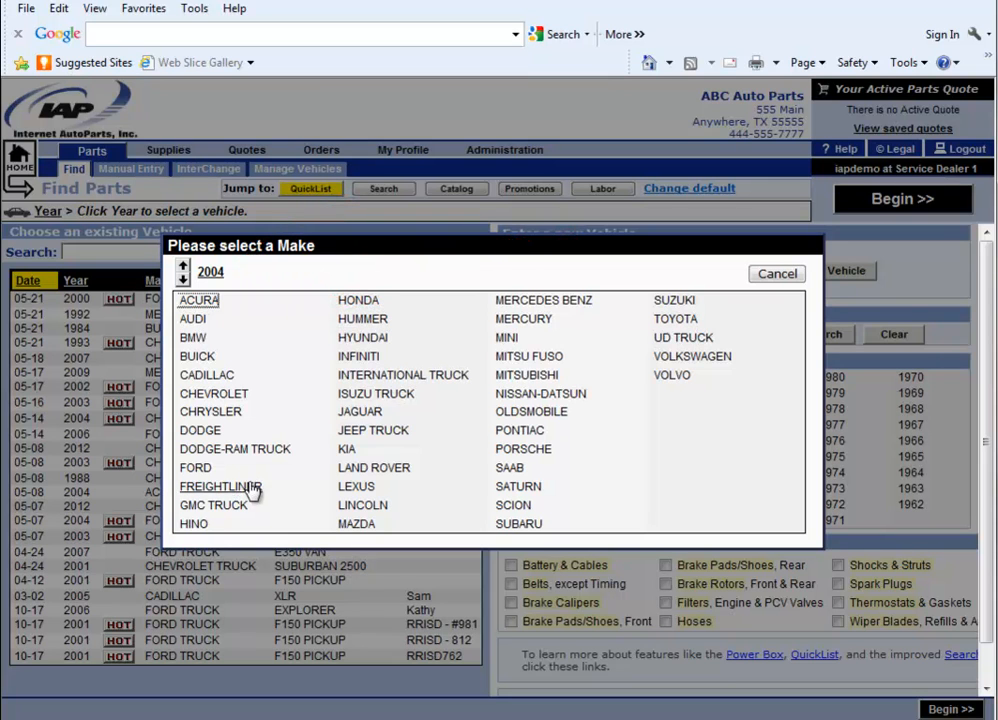
left_click(358, 300)
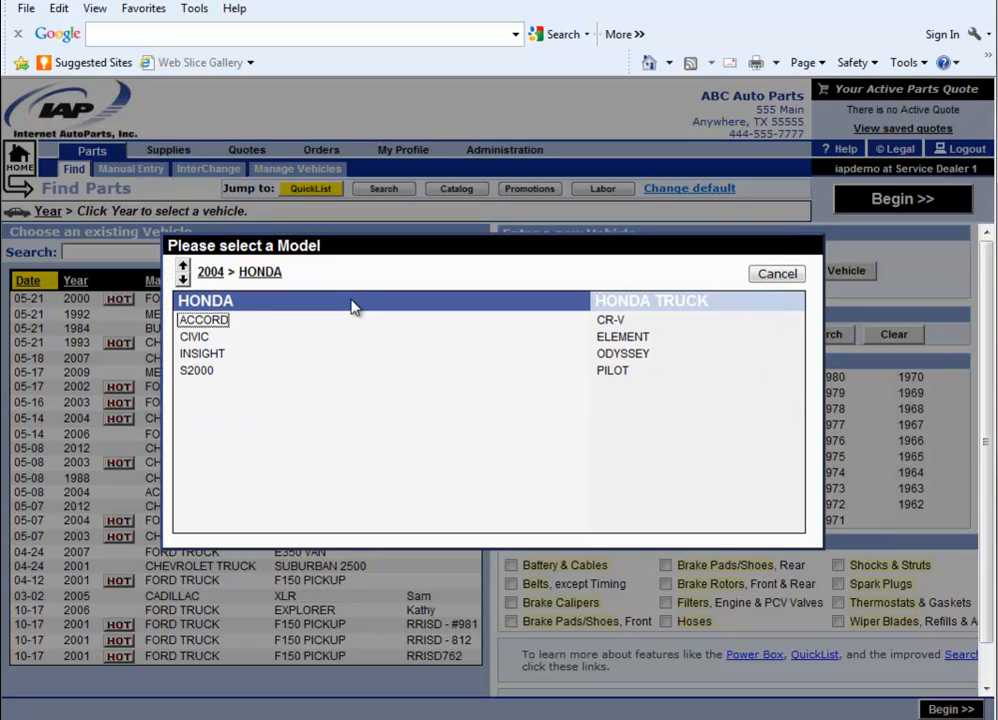
mouse_move(487, 327)
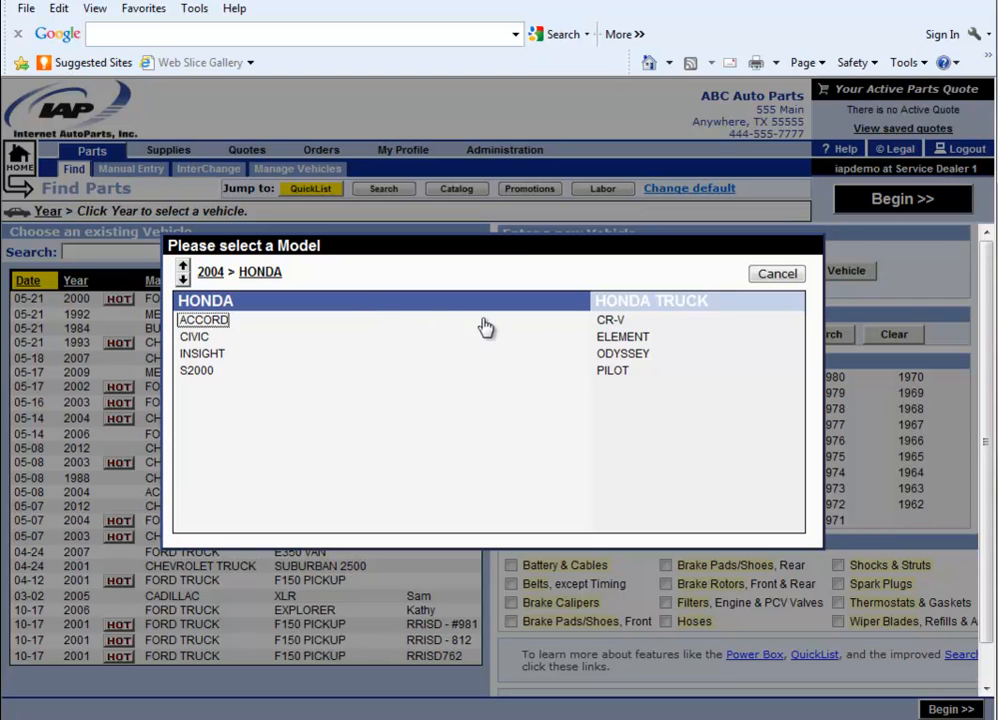
left_click(610, 320)
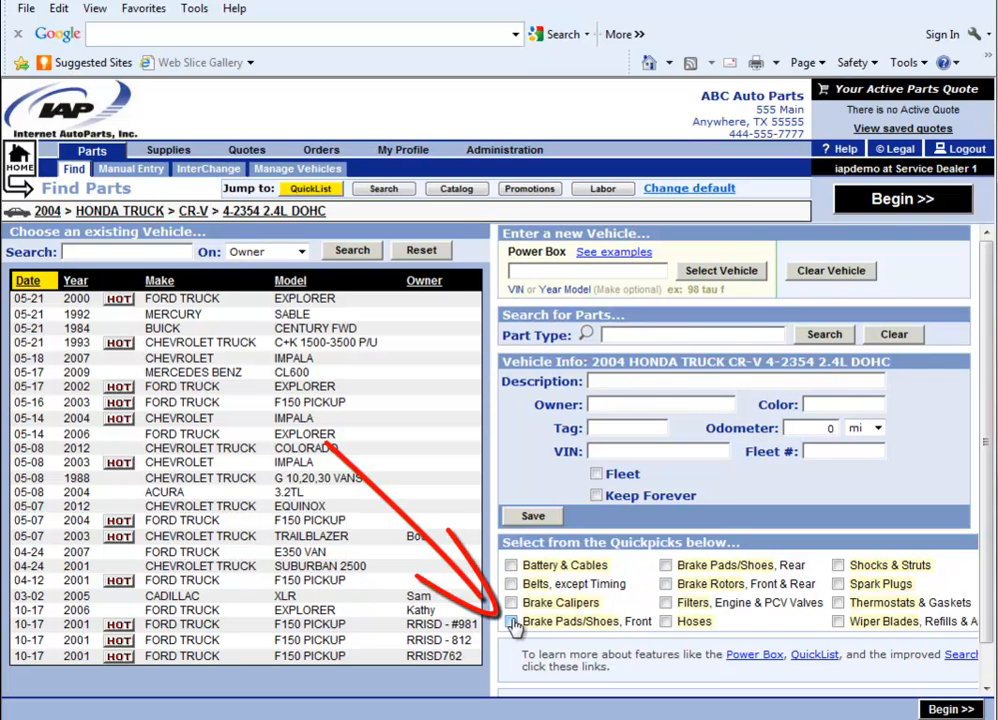
Step: Tick Brake Pads/Shoes Front and Filters, Engine & PCV Valves, then begin the parts lookup
left_click(512, 621)
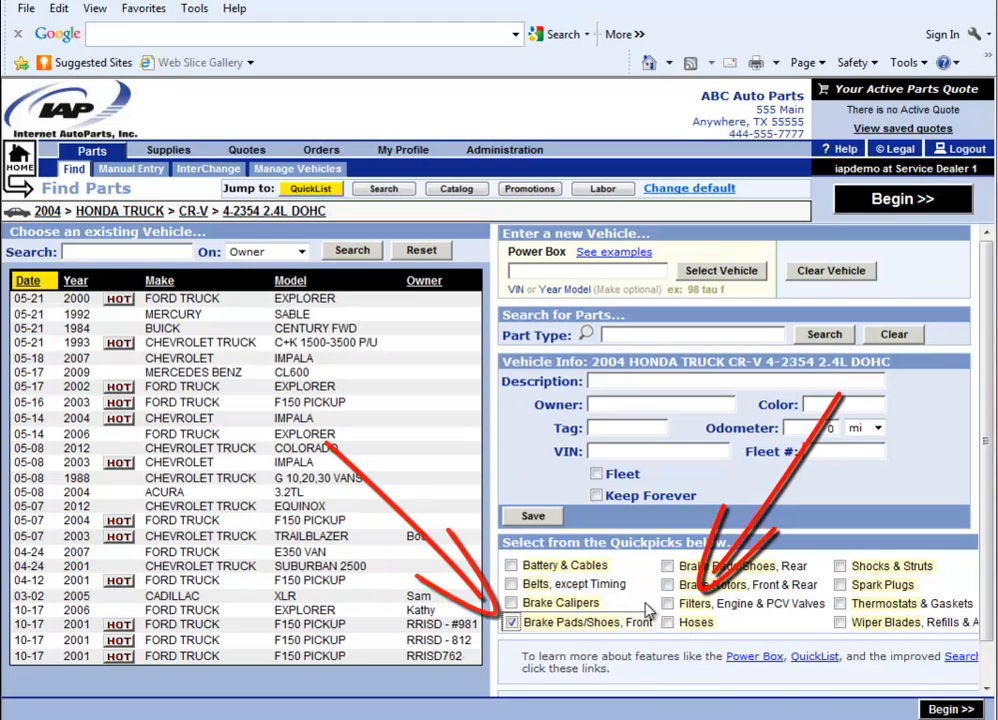
left_click(667, 603)
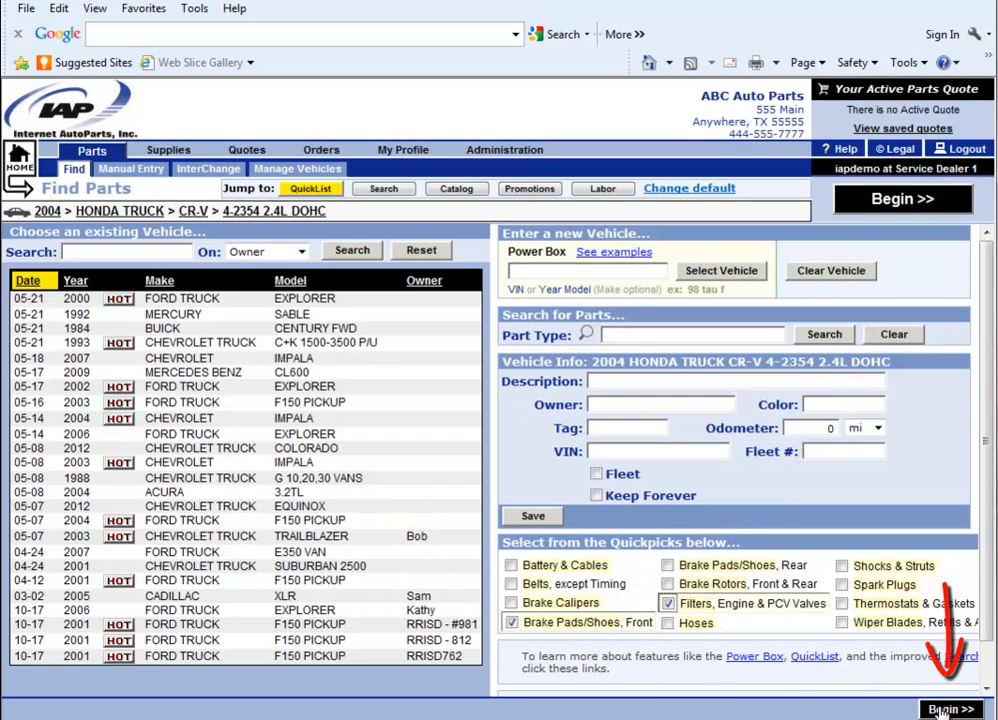
left_click(946, 708)
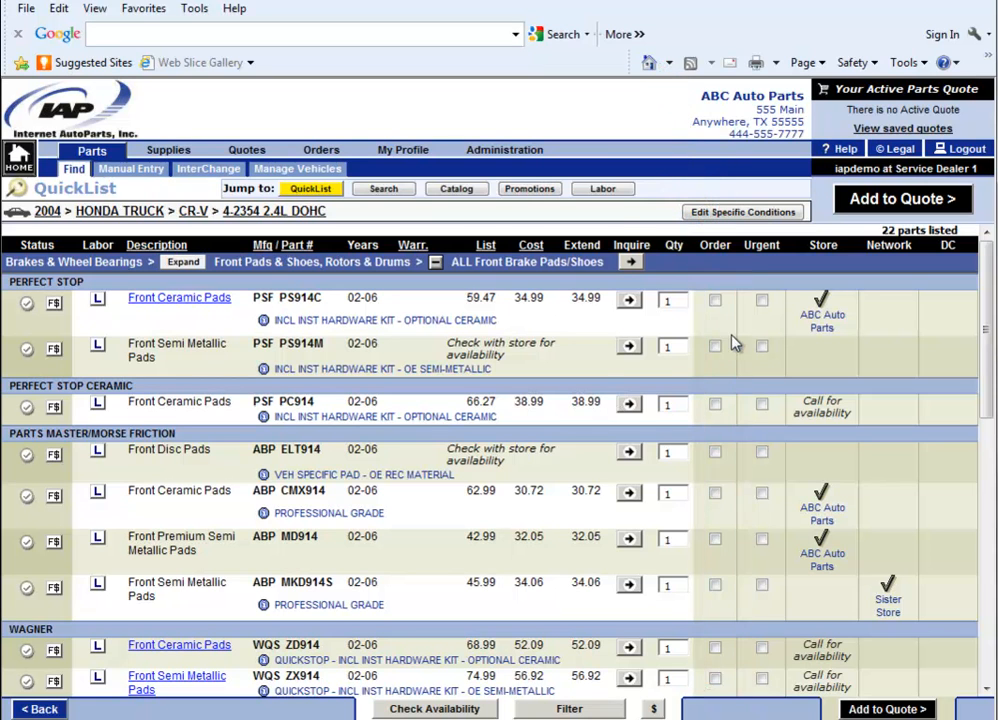
Step: Add PS914C ceramic pads, AOA 67356 oil and AOA 62188 air filters to the quote ($50.46)
left_click(714, 299)
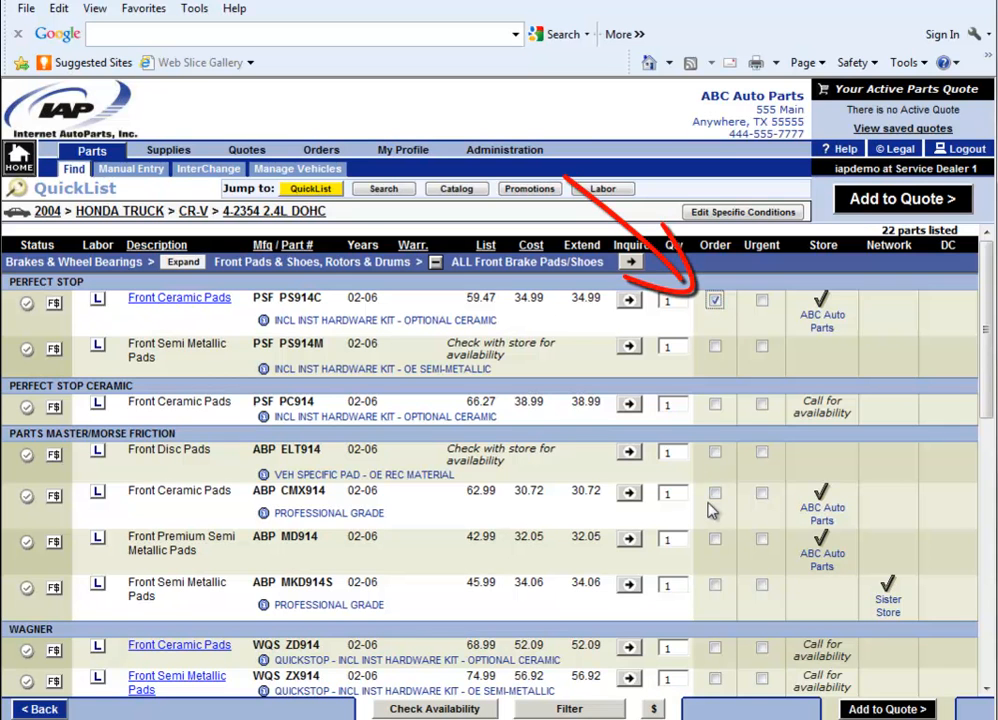
scroll("down", 3)
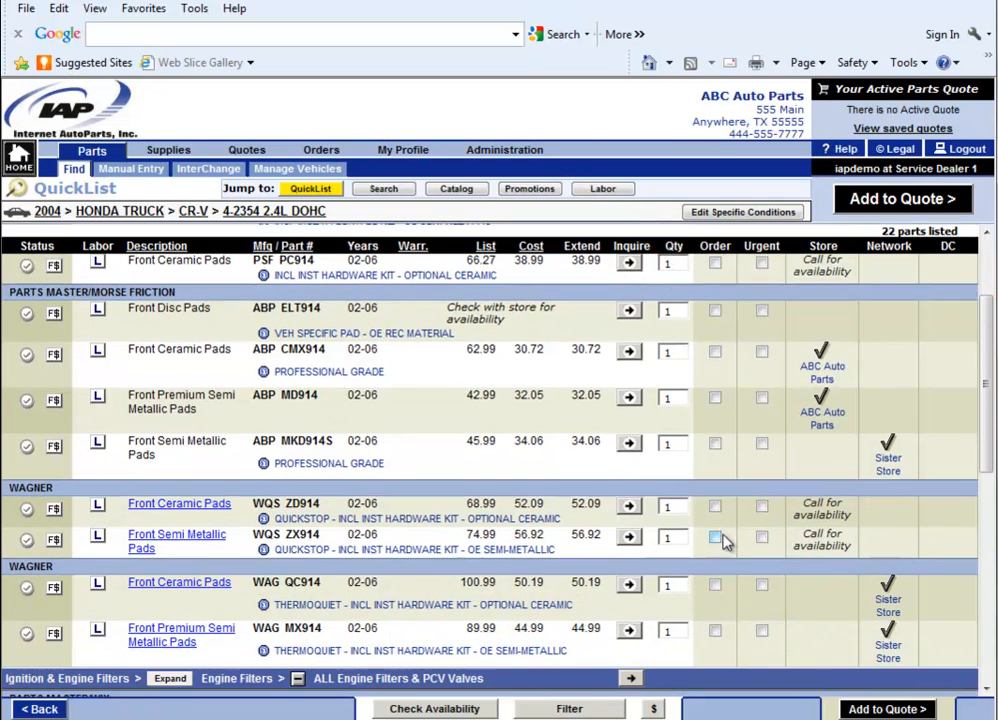
scroll("down", 3)
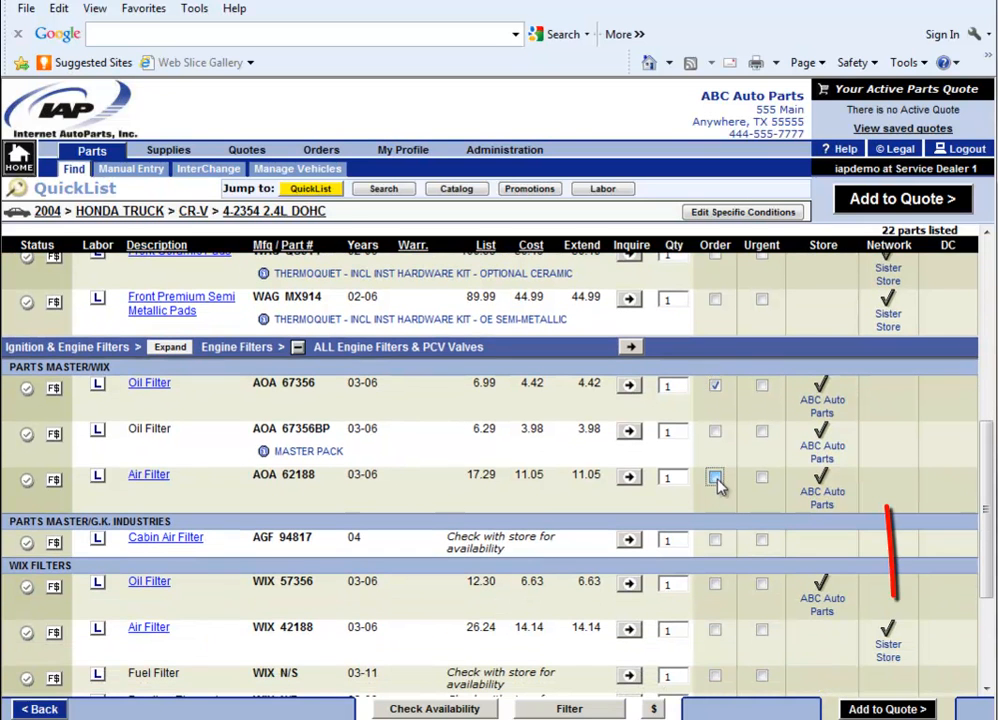
left_click(715, 477)
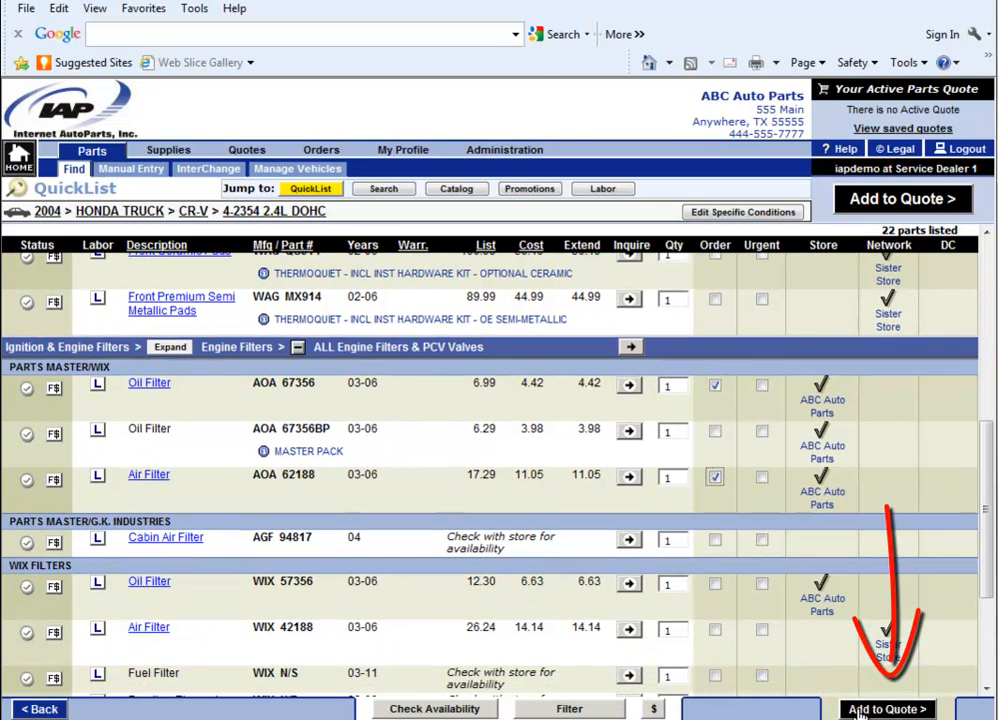
left_click(901, 709)
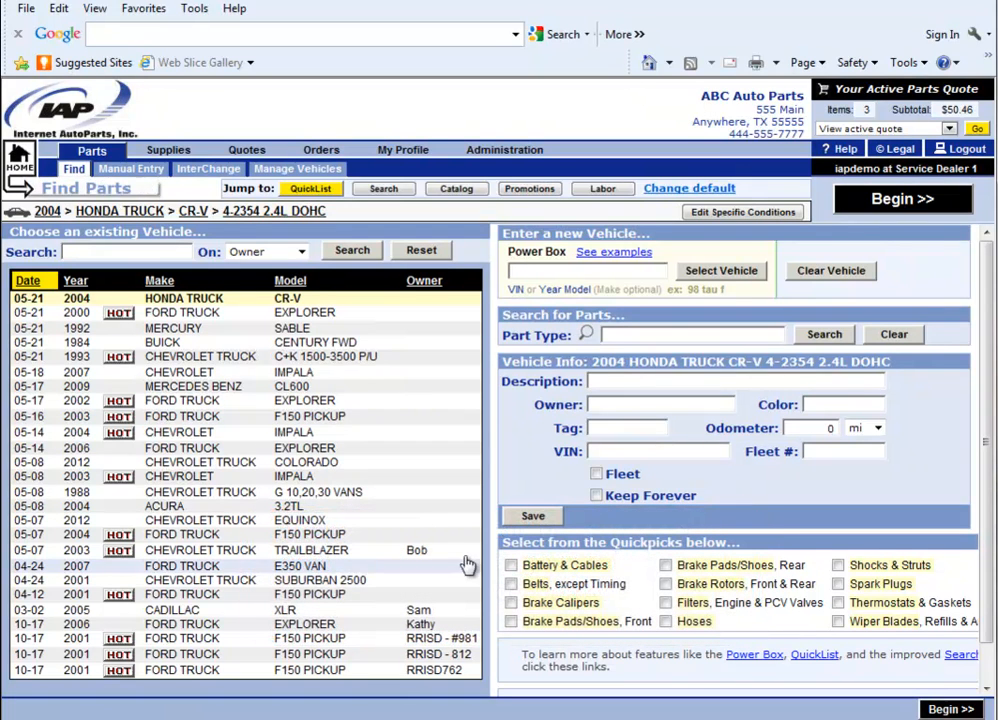
mouse_move(443, 447)
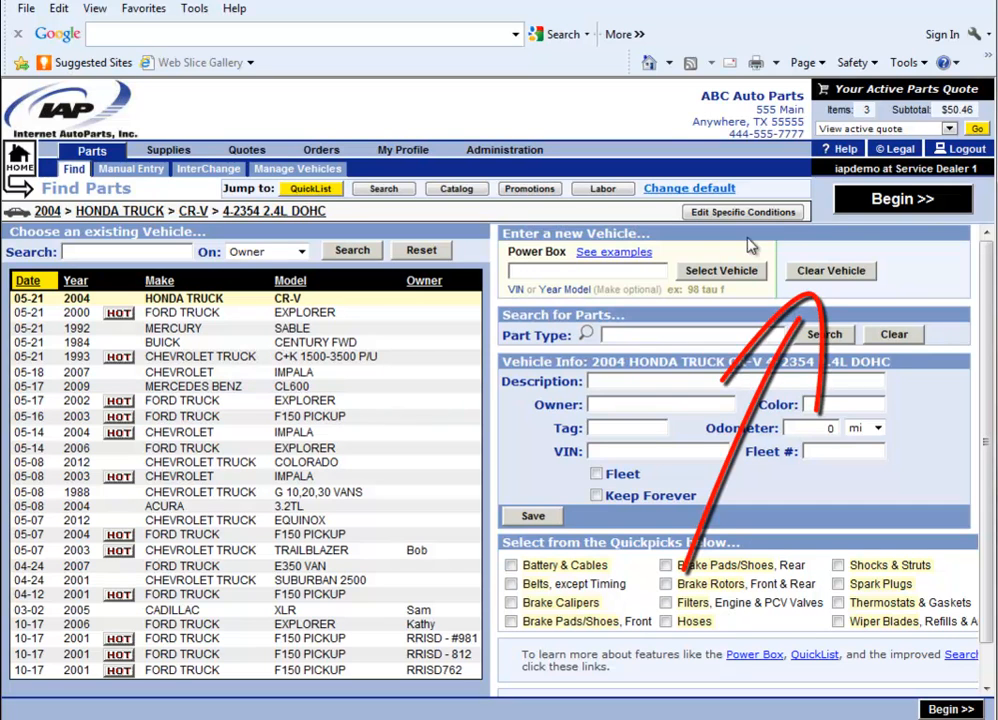
mouse_move(831, 271)
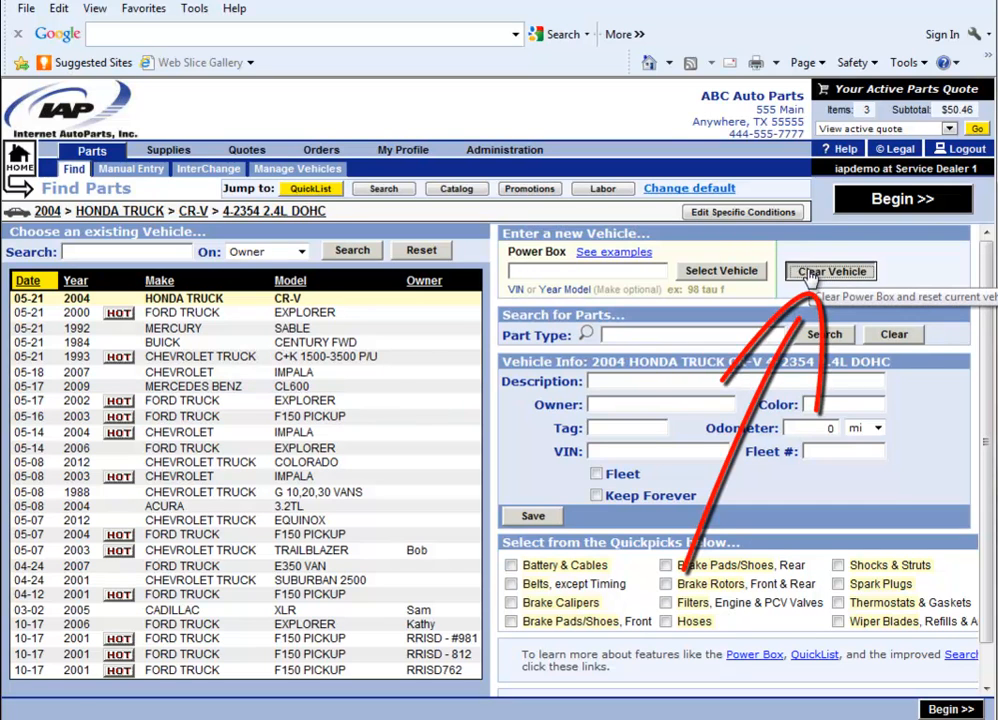
Step: Clear the CR-V vehicle and open the Manual Entry part-number form
left_click(830, 271)
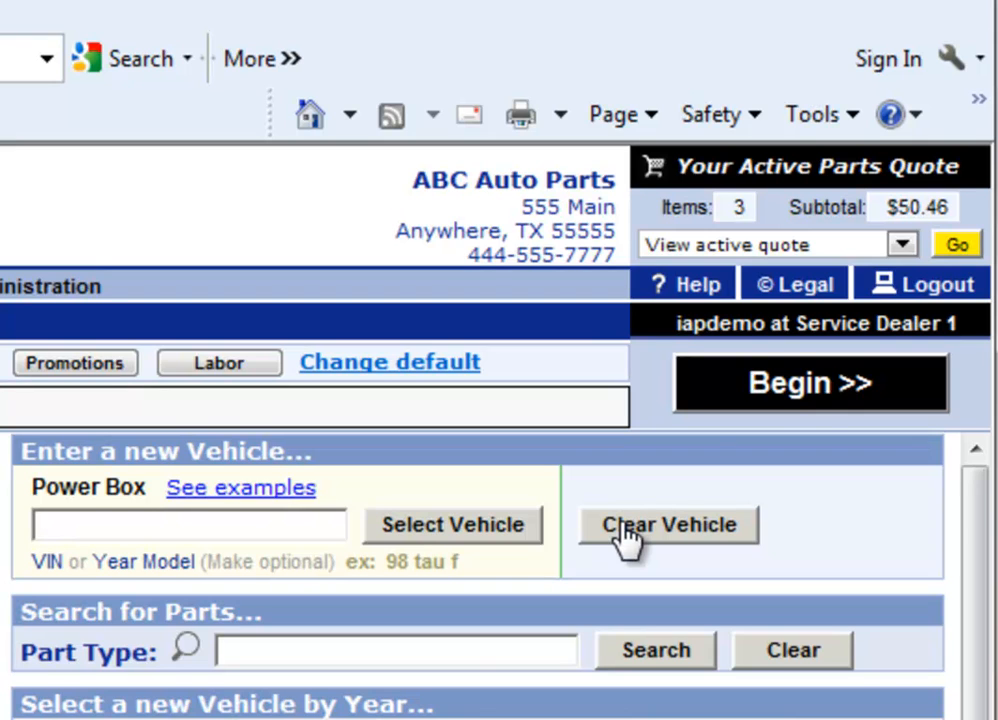
left_click(901, 244)
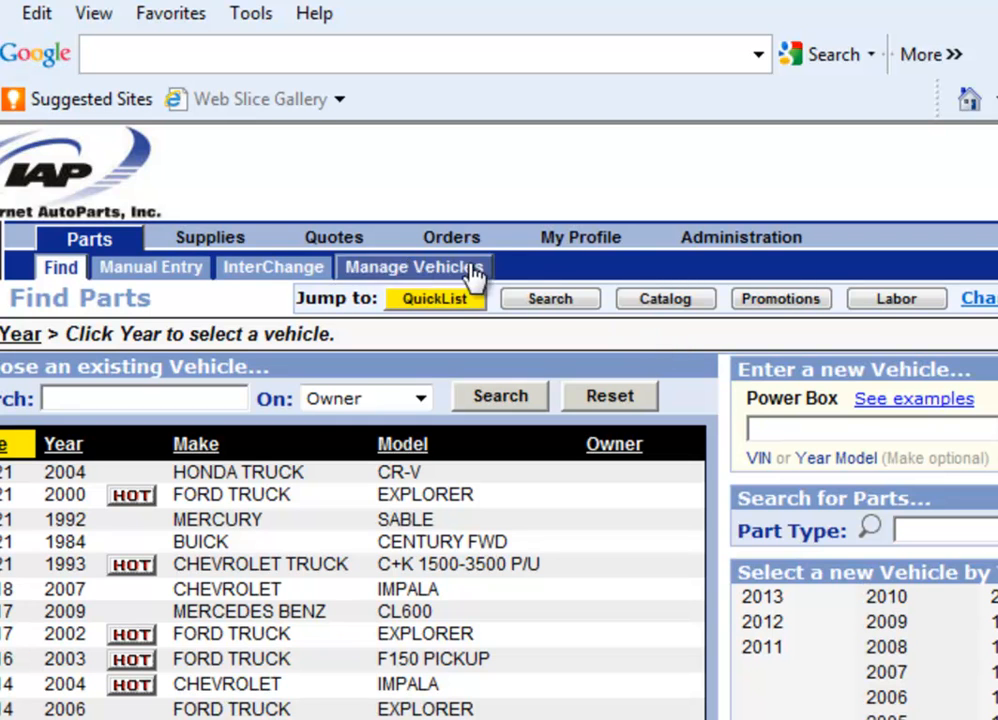
left_click(150, 267)
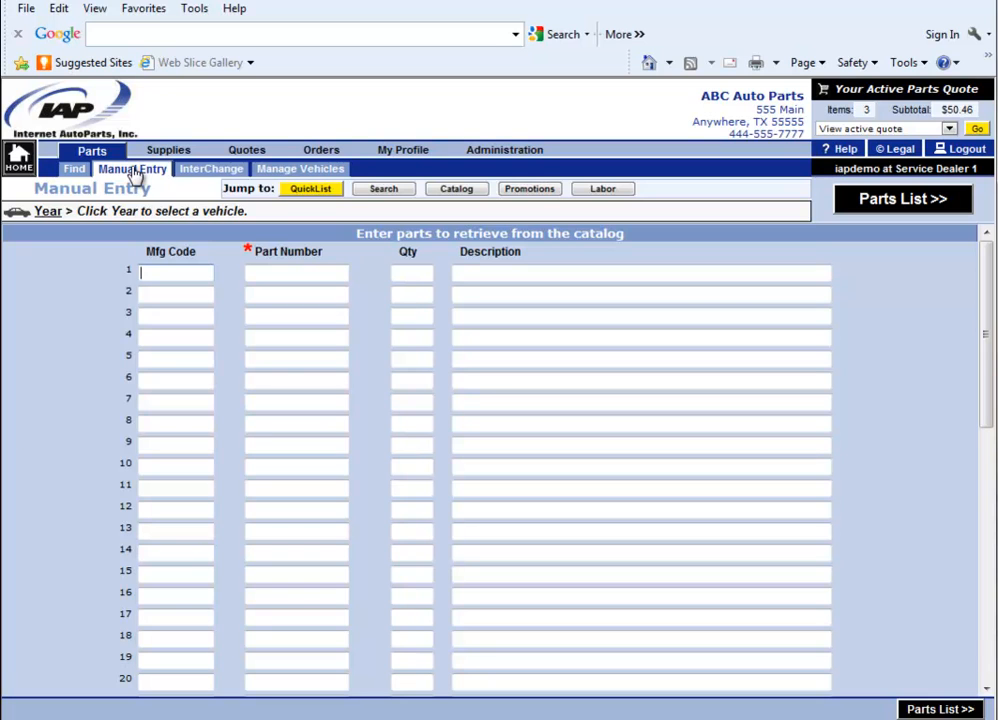
mouse_move(211, 168)
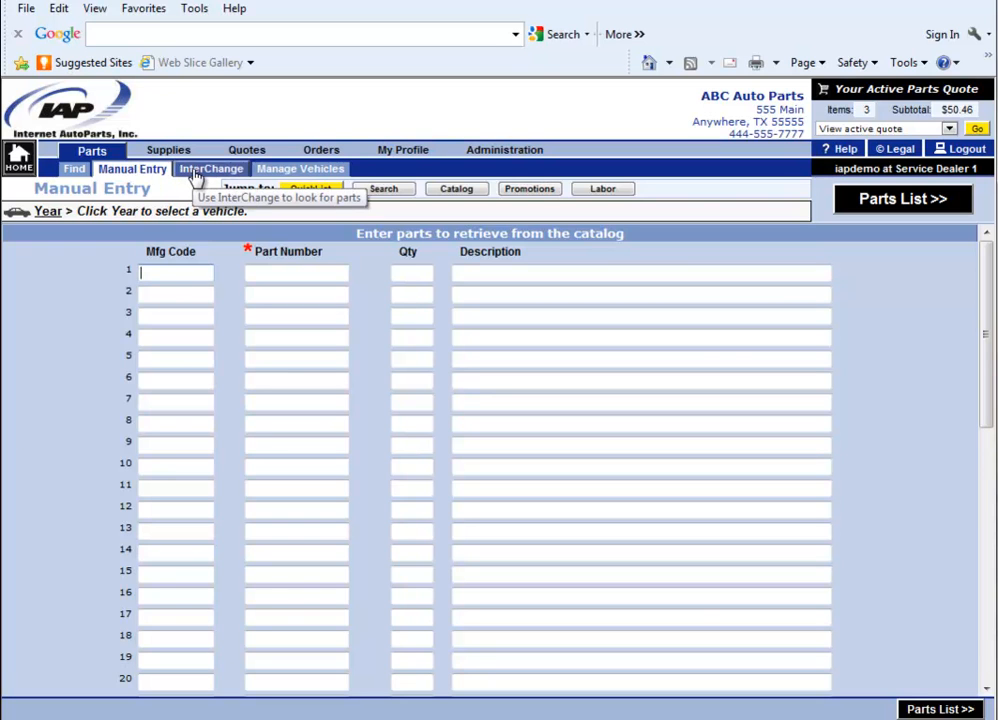
left_click(211, 168)
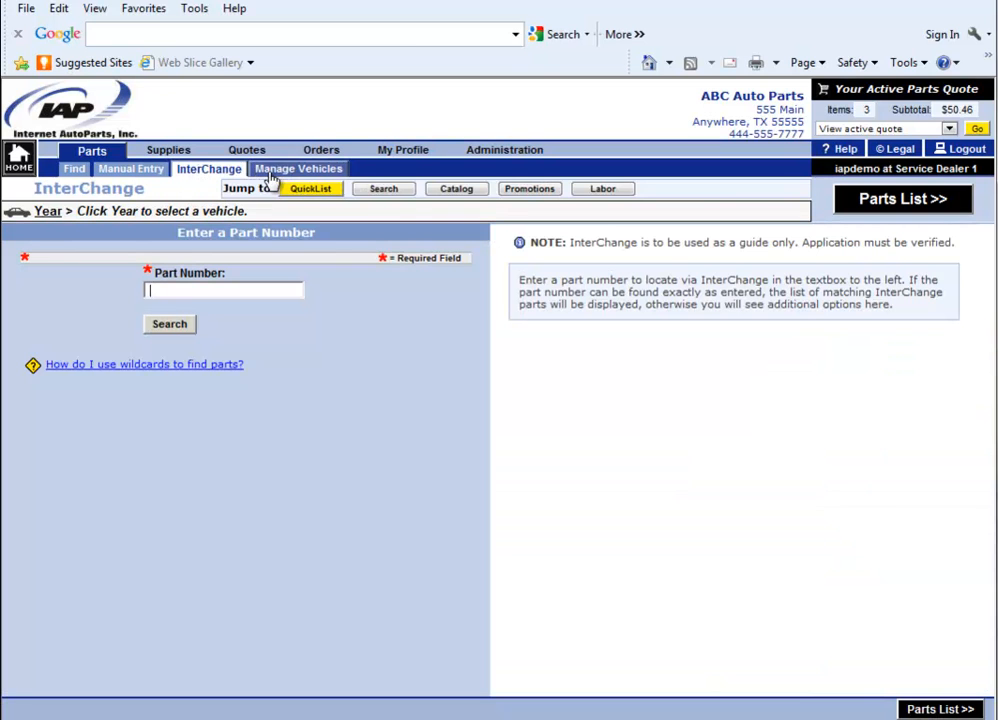
Step: Switch between Manage Vehicles and Manual Entry, ending on Manage Vehicles
left_click(298, 168)
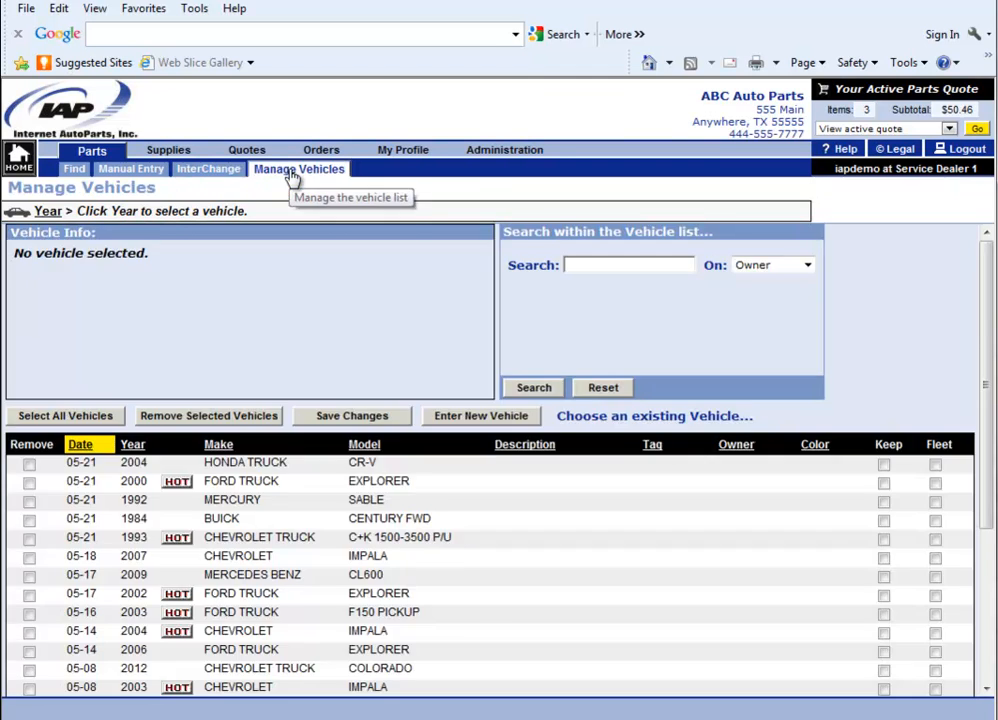
left_click(131, 168)
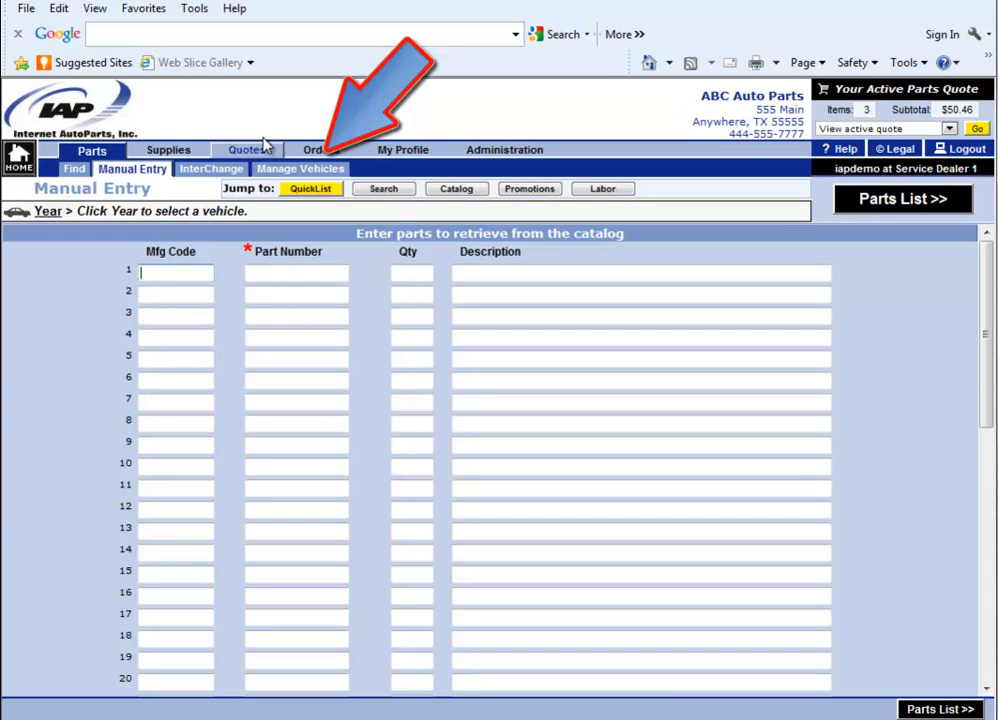
left_click(299, 168)
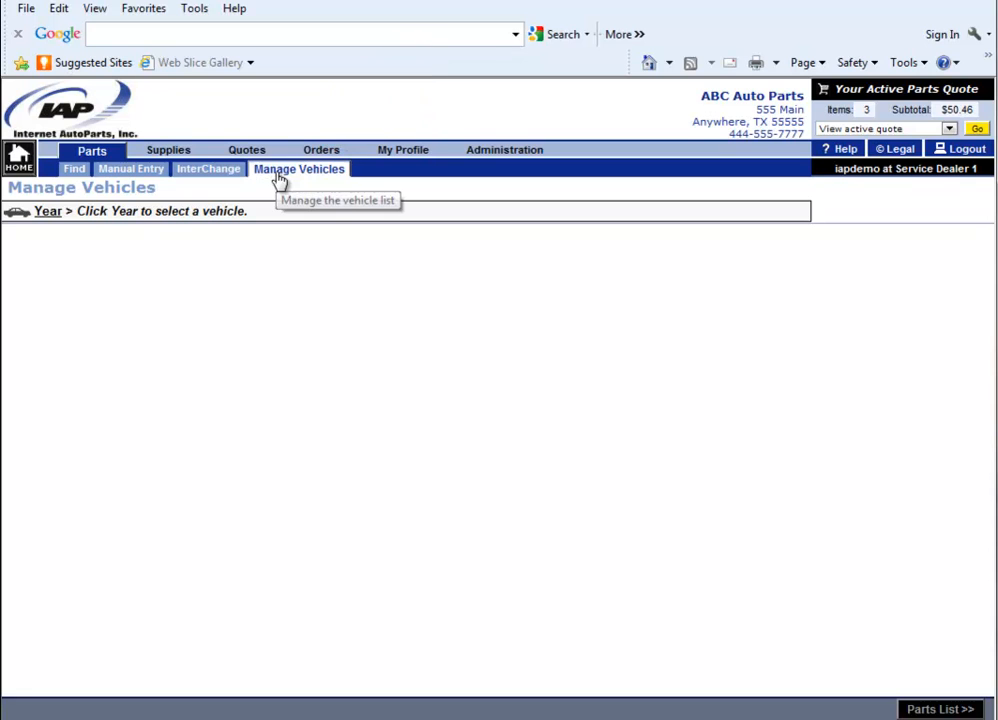
Step: Go back to the Find Parts page and zoom the page in
left_click(299, 168)
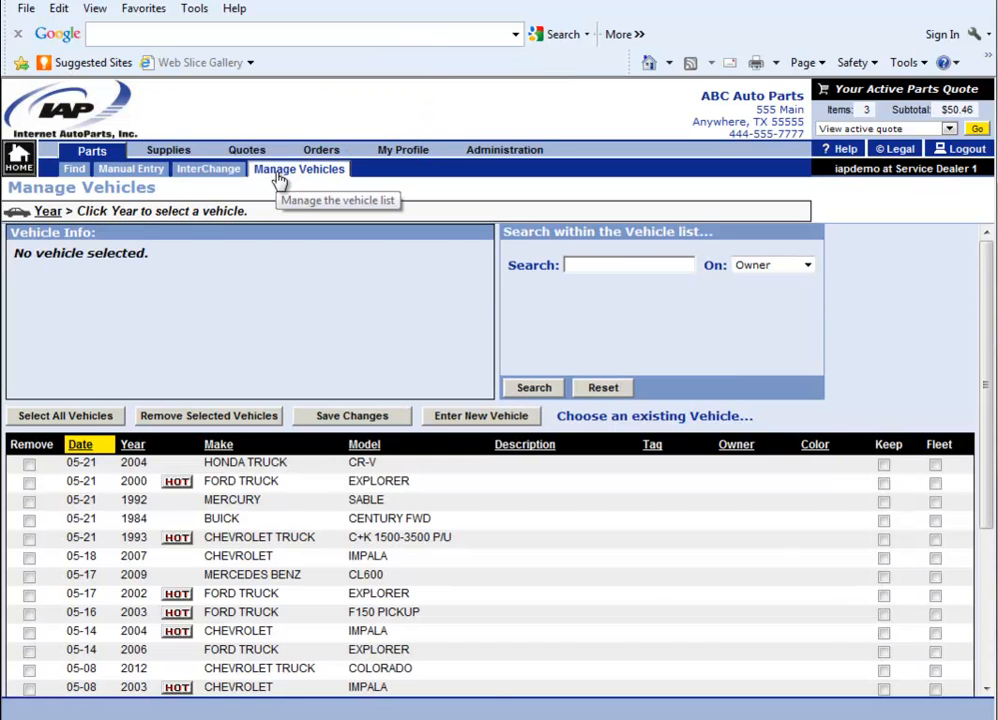
left_click(73, 168)
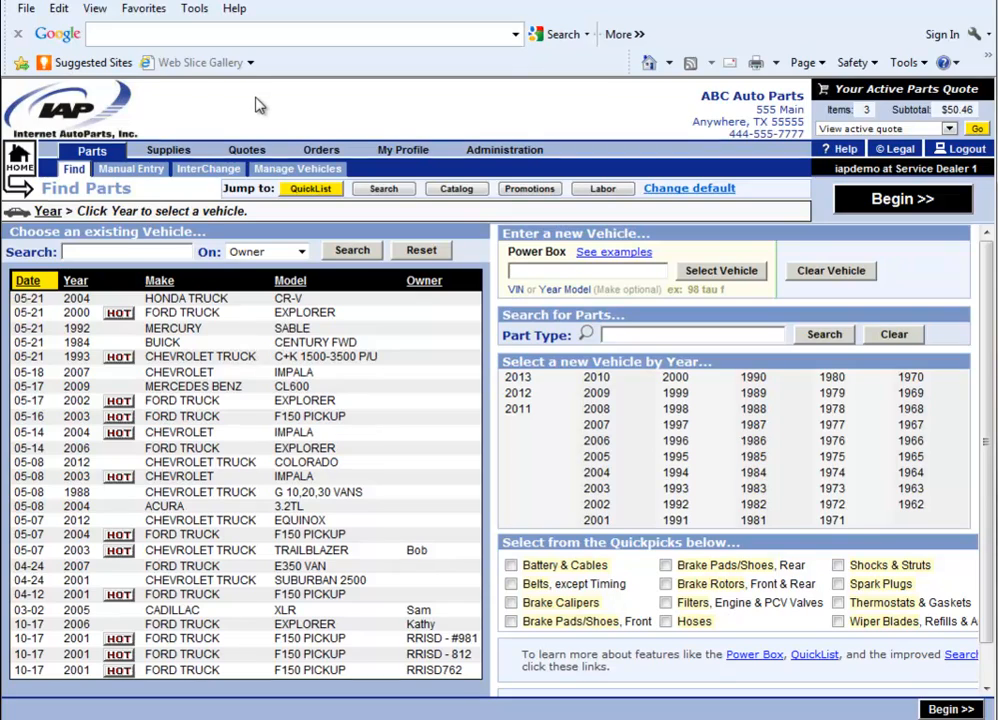
key("ctrl+plus")
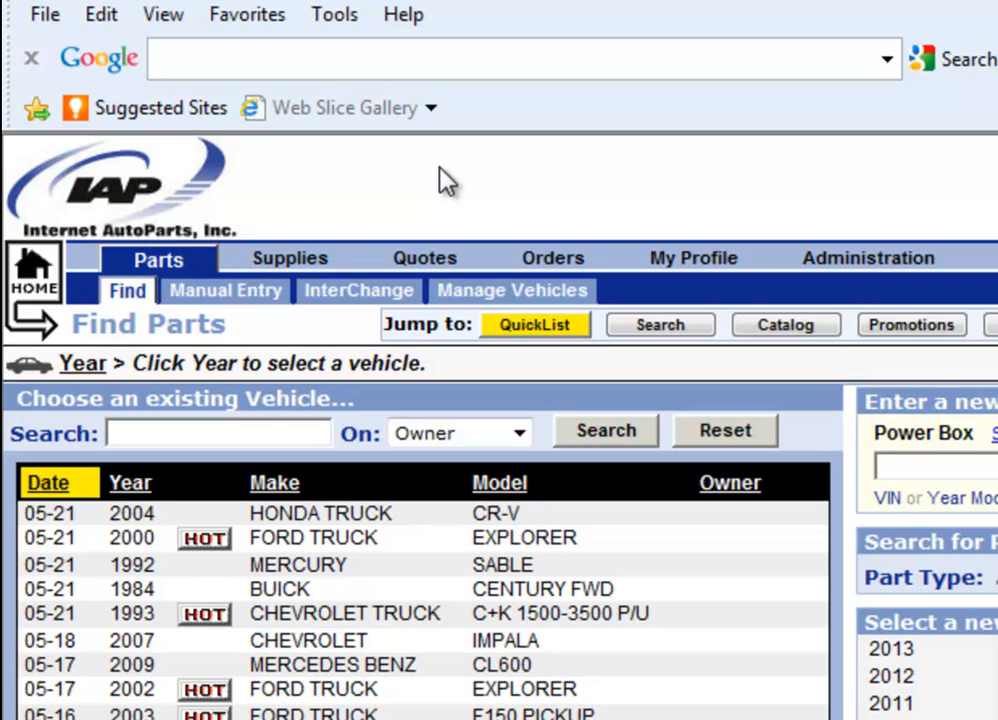
Step: Open Find Supplies, then move on to the Saved Quotes list of 11 quotes
left_click(905, 465)
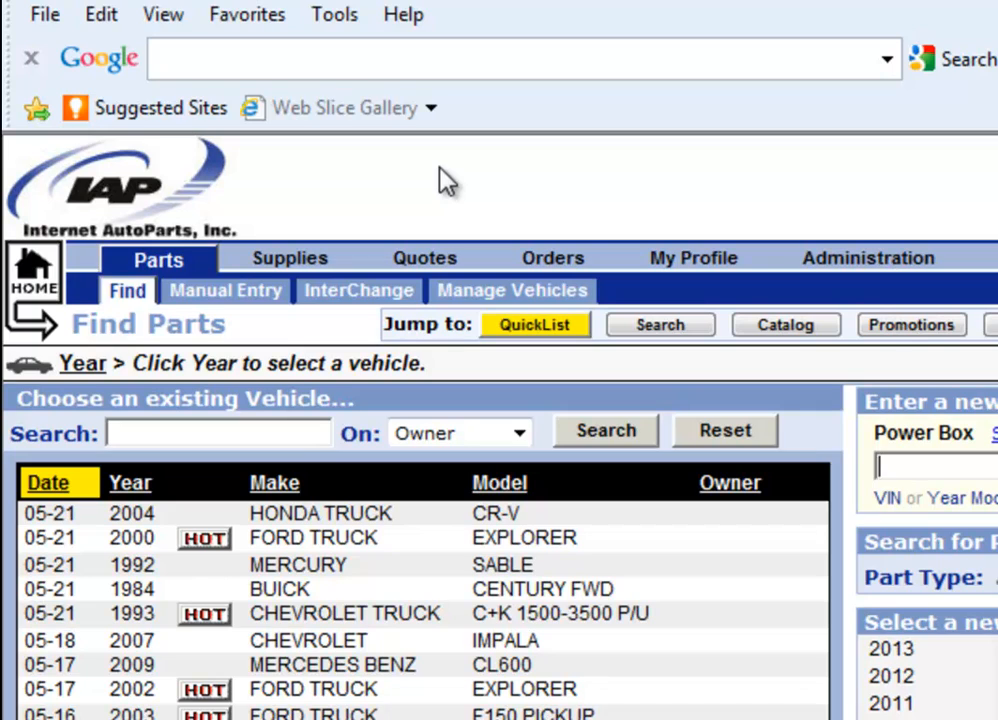
left_click(289, 257)
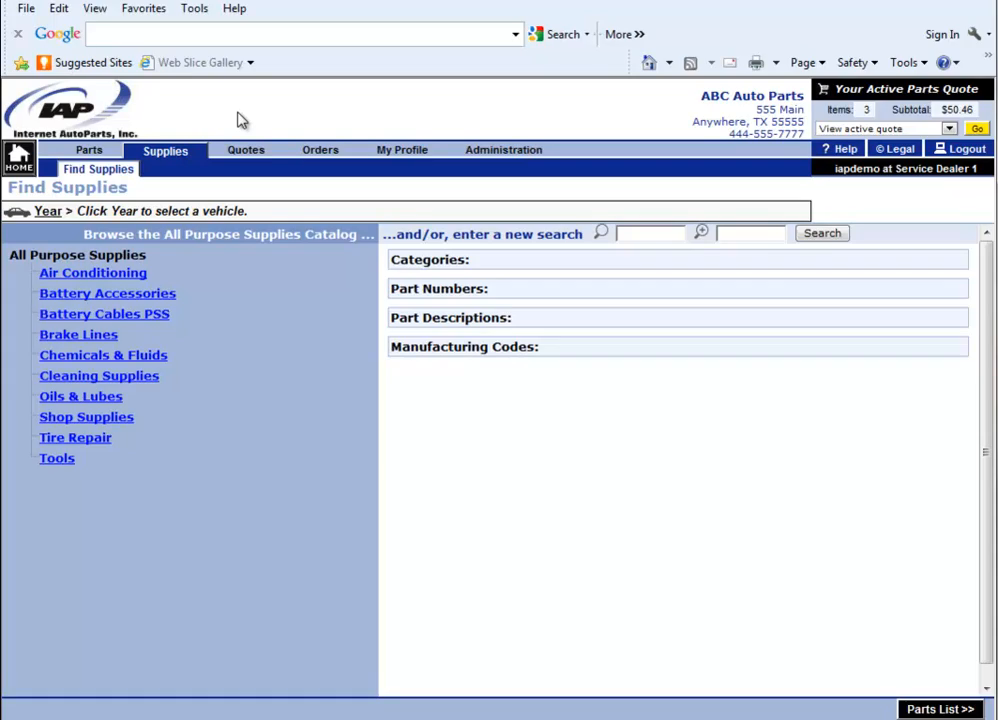
left_click(245, 149)
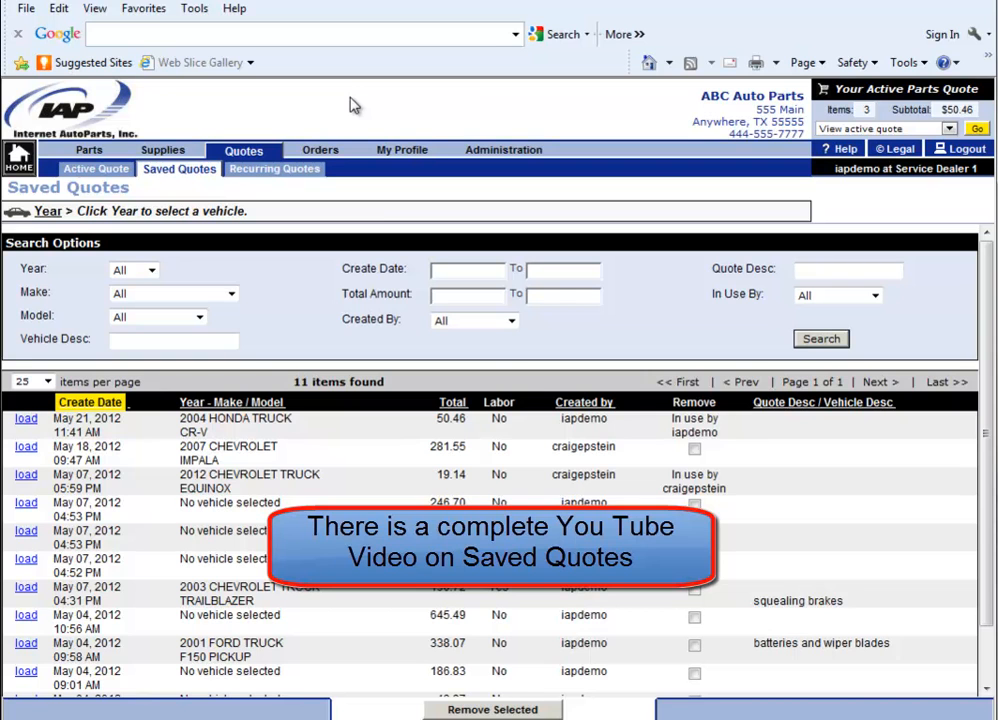
mouse_move(274, 168)
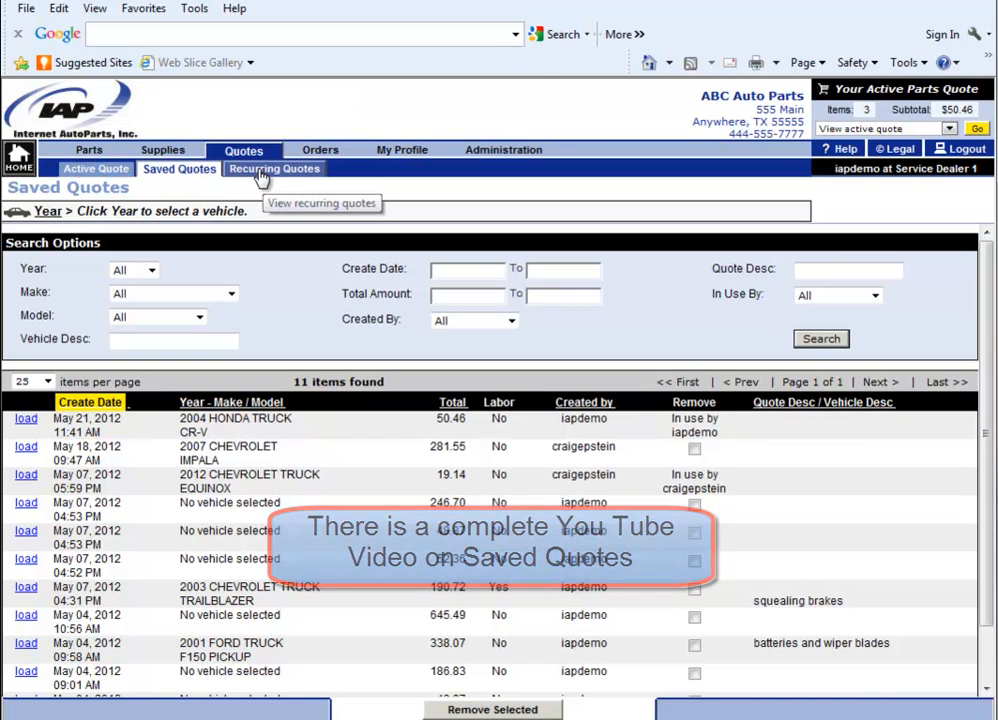
Step: Open Recurring Quotes, listing five recurring orders such as Oil Stock Order
left_click(273, 168)
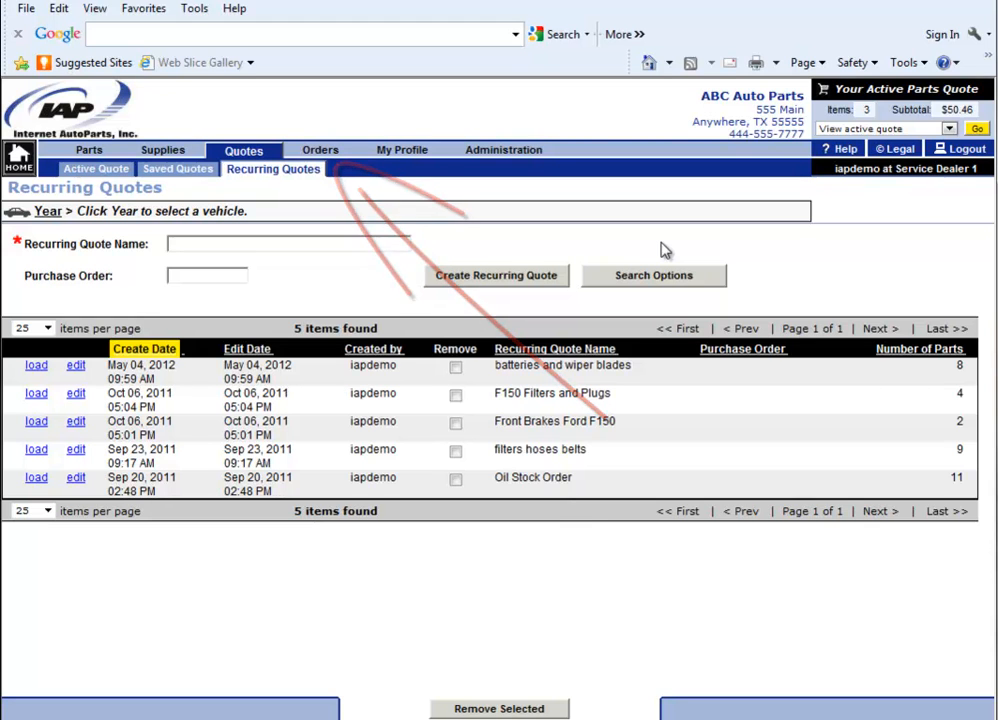
Step: Return to Saved Quotes, then open My Profile contact information for iapdemo
left_click(178, 168)
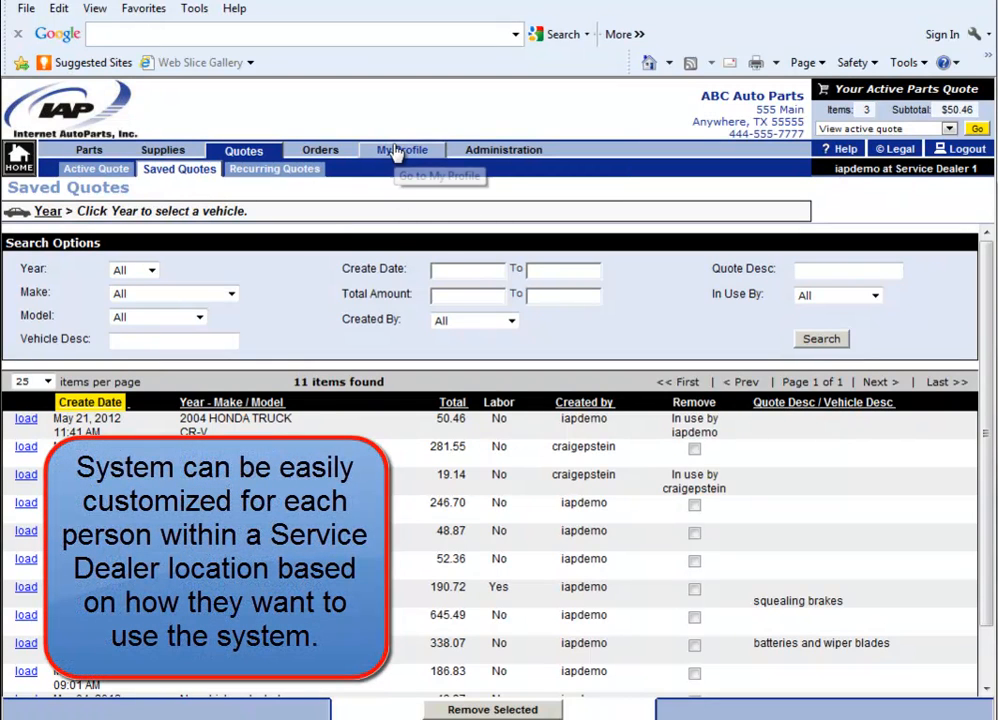
left_click(400, 149)
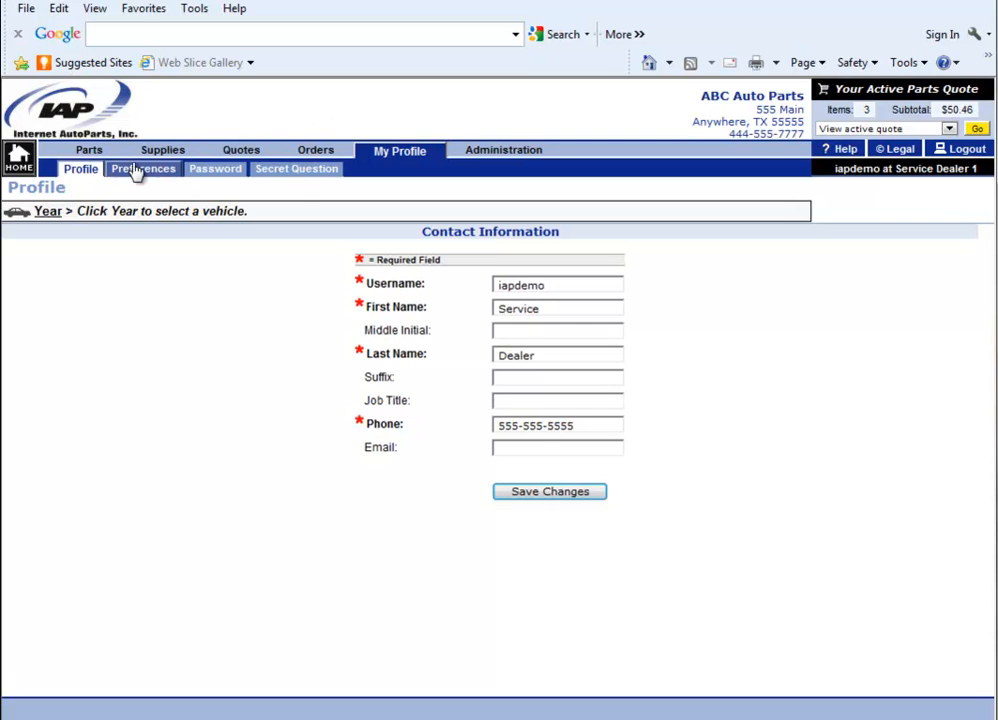
Step: Show Preferences: QuickList catalog path, 50 vehicles and 25 quotes per page
left_click(142, 168)
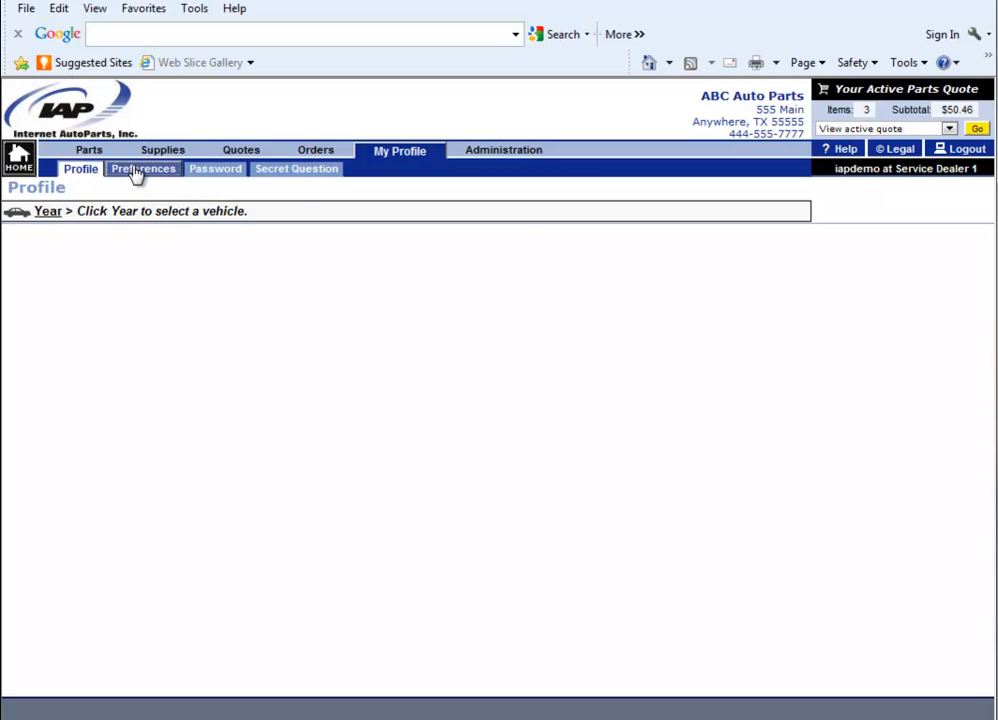
left_click(143, 168)
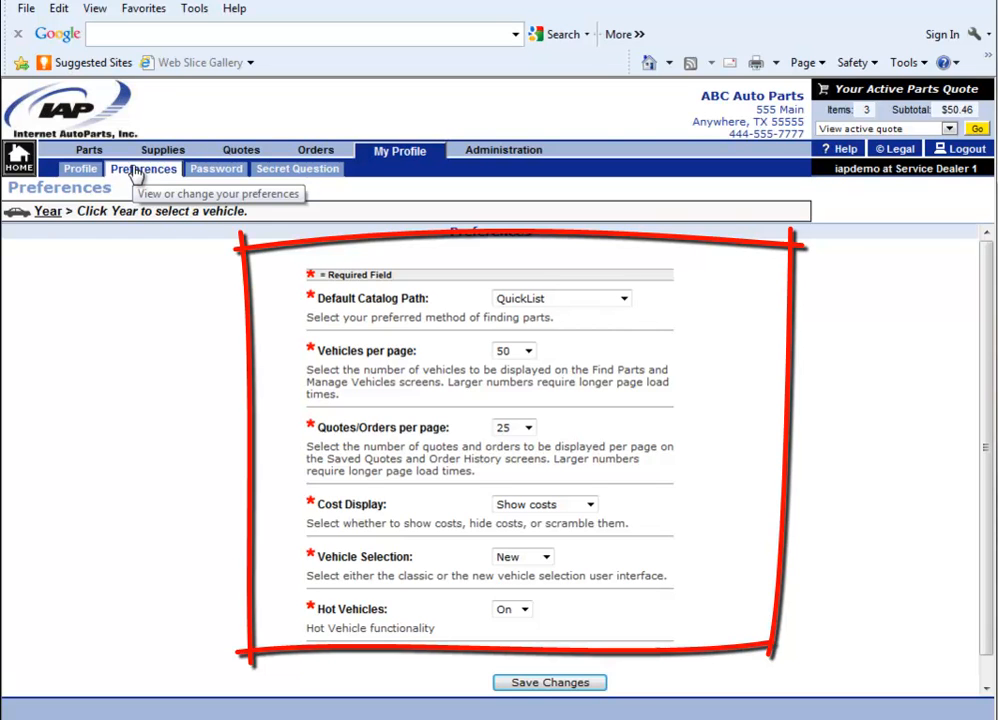
mouse_move(143, 168)
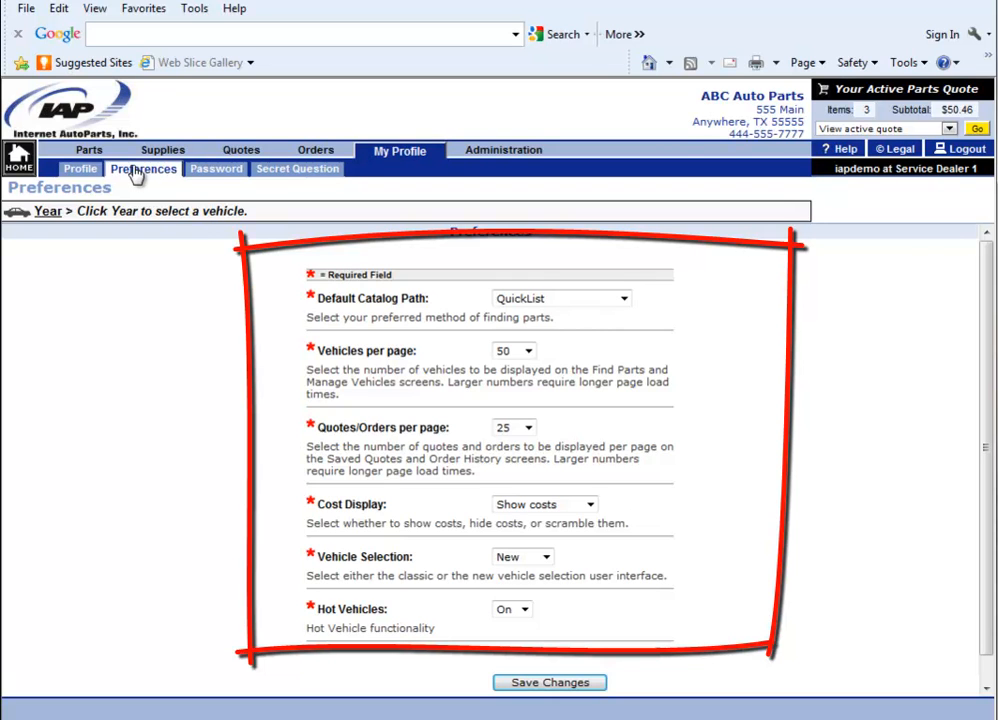
mouse_move(147, 323)
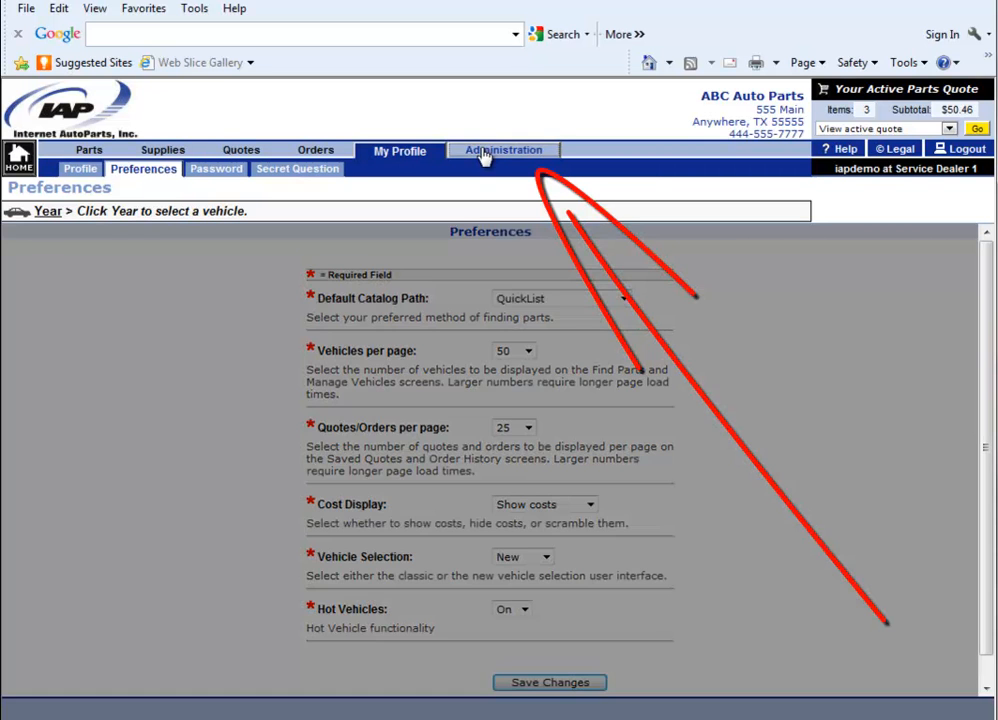
Step: Return to the Find Parts page with saved vehicles and the year grid
left_click(502, 150)
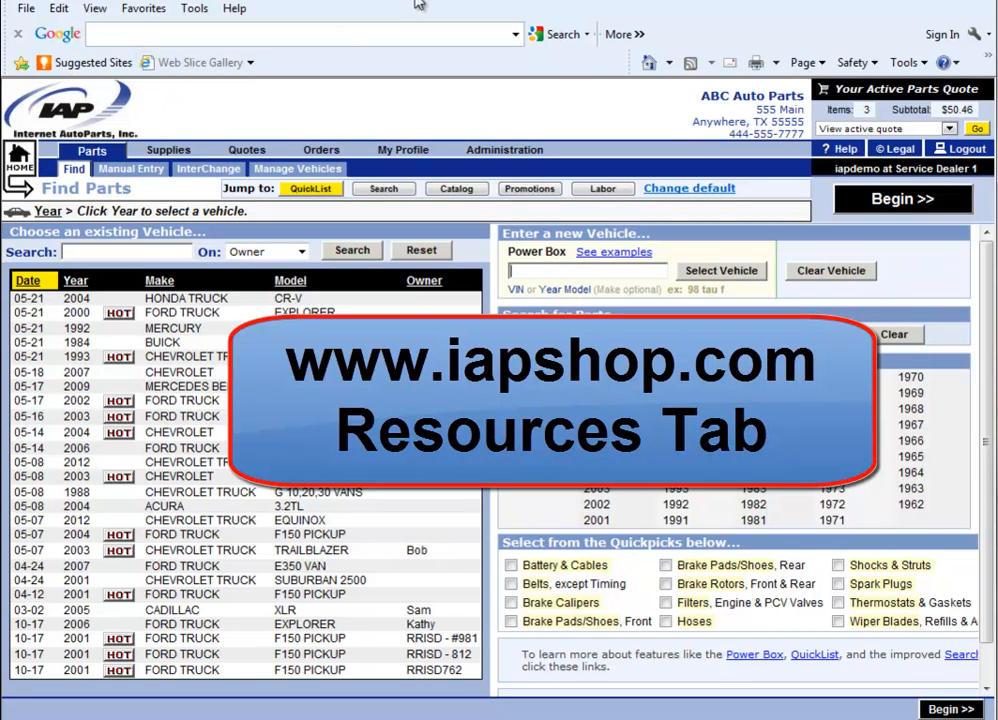
mouse_move(380, 102)
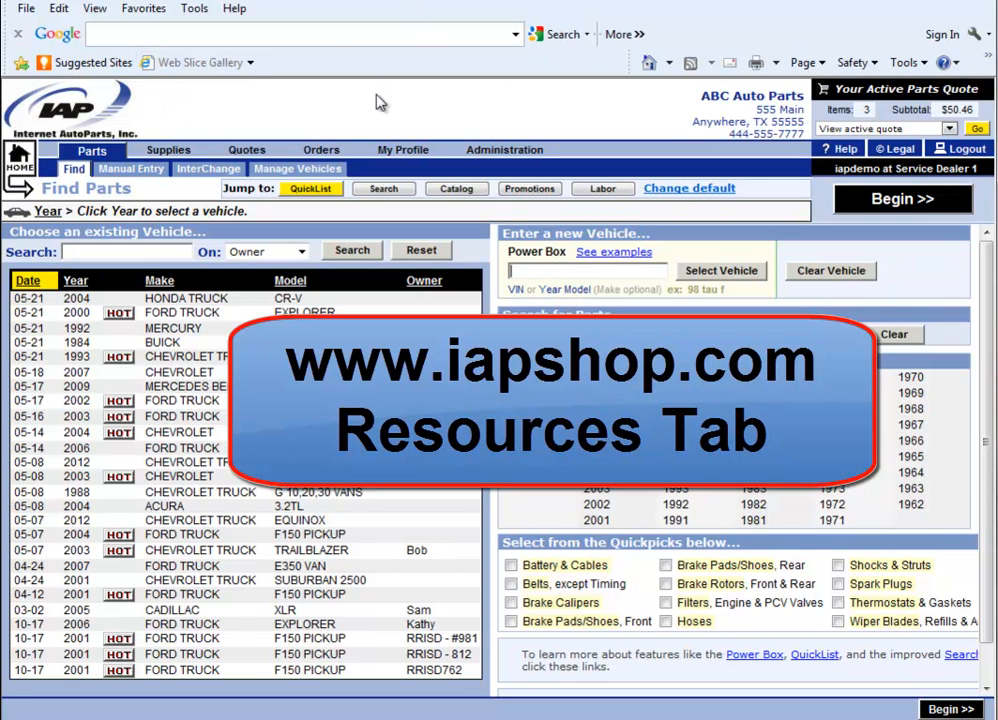